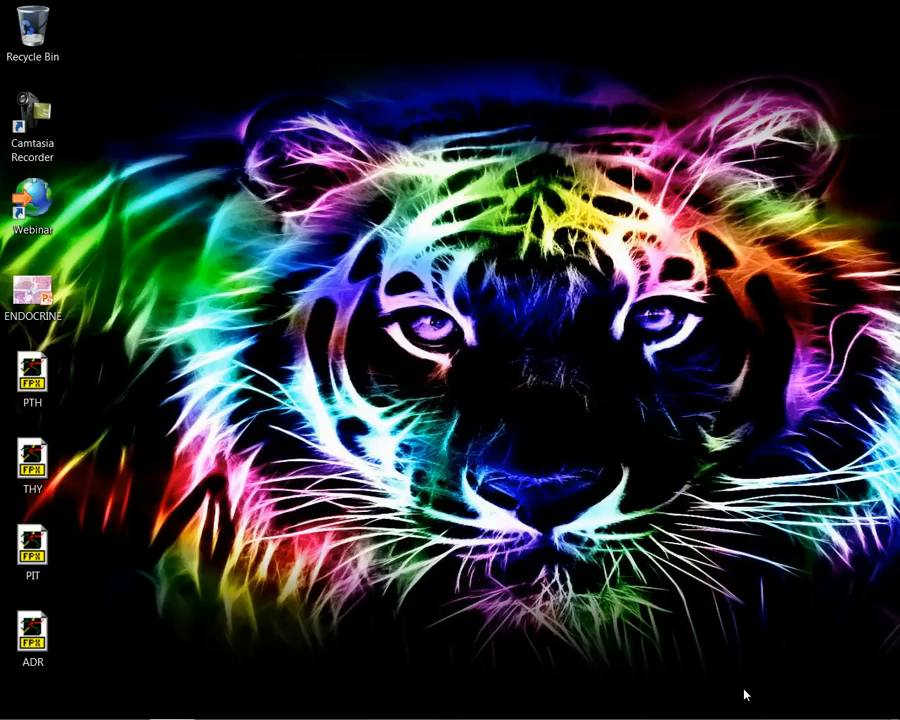
mouse_move(224, 414)
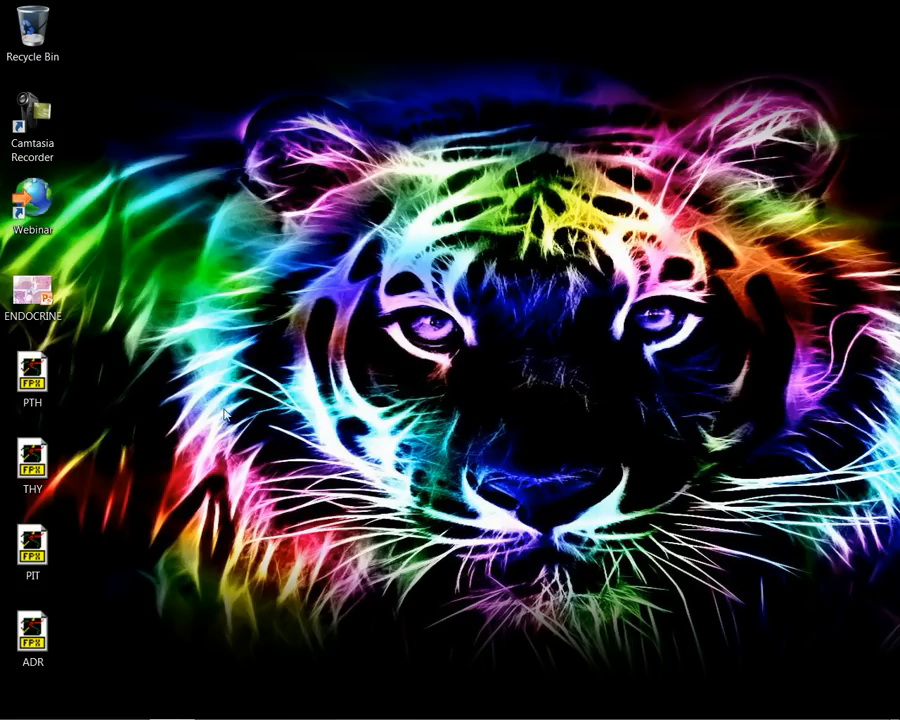
mouse_move(284, 52)
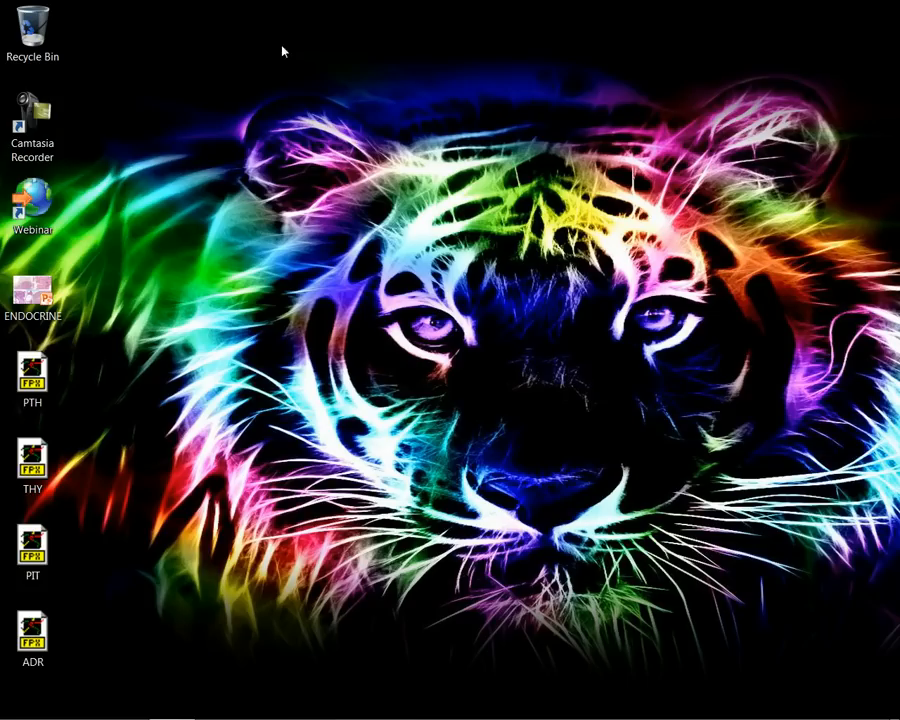
mouse_move(416, 72)
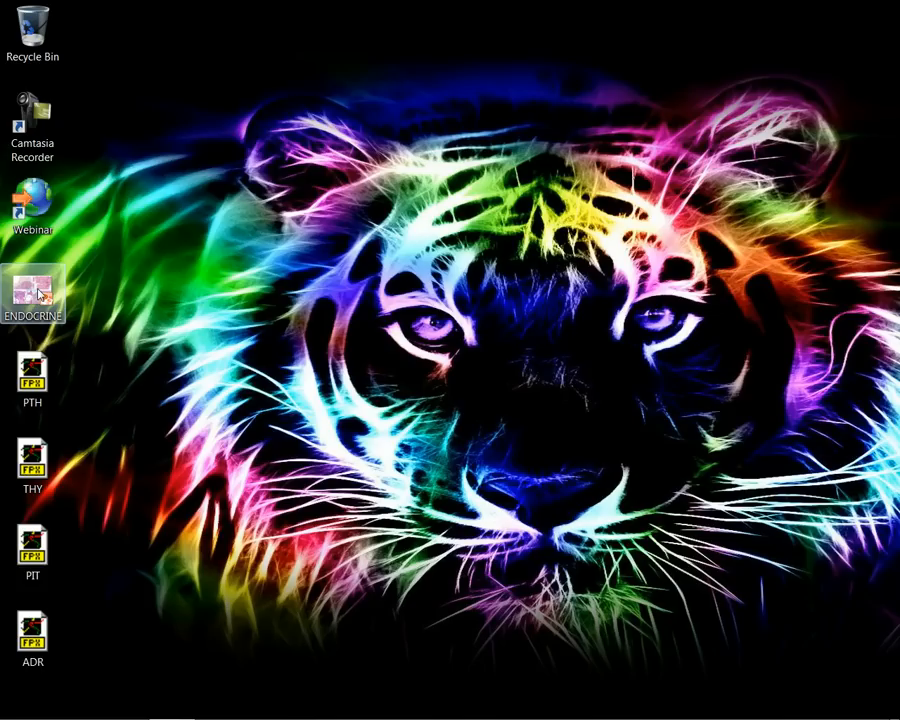
Step: Open the ENDOCRINE presentation, view the annotated third slide, then switch to the blank second slide
double_click(32, 290)
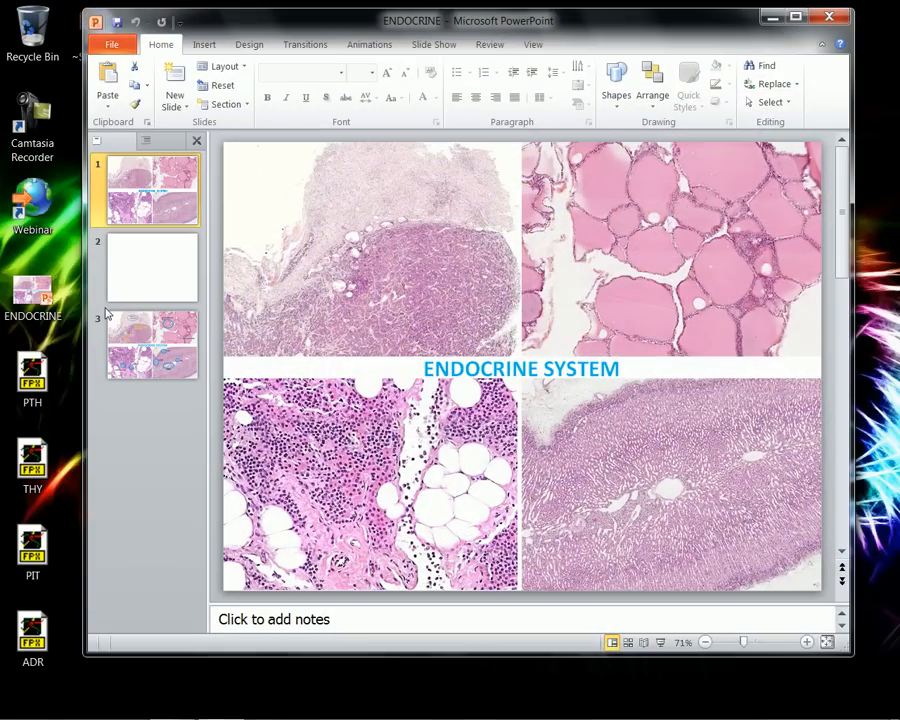
click(150, 190)
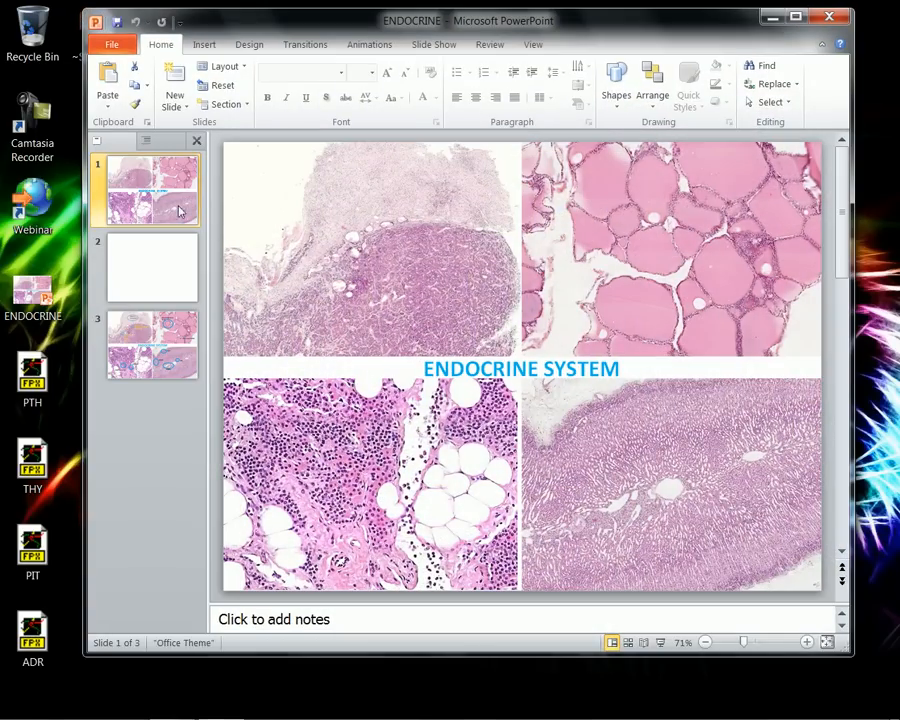
mouse_move(350, 256)
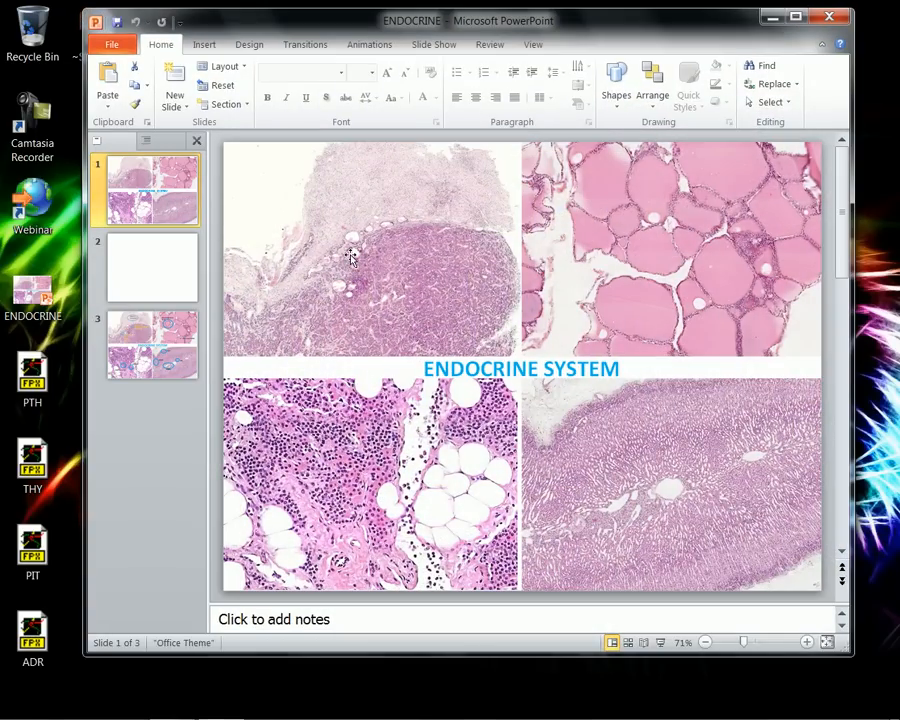
mouse_move(330, 524)
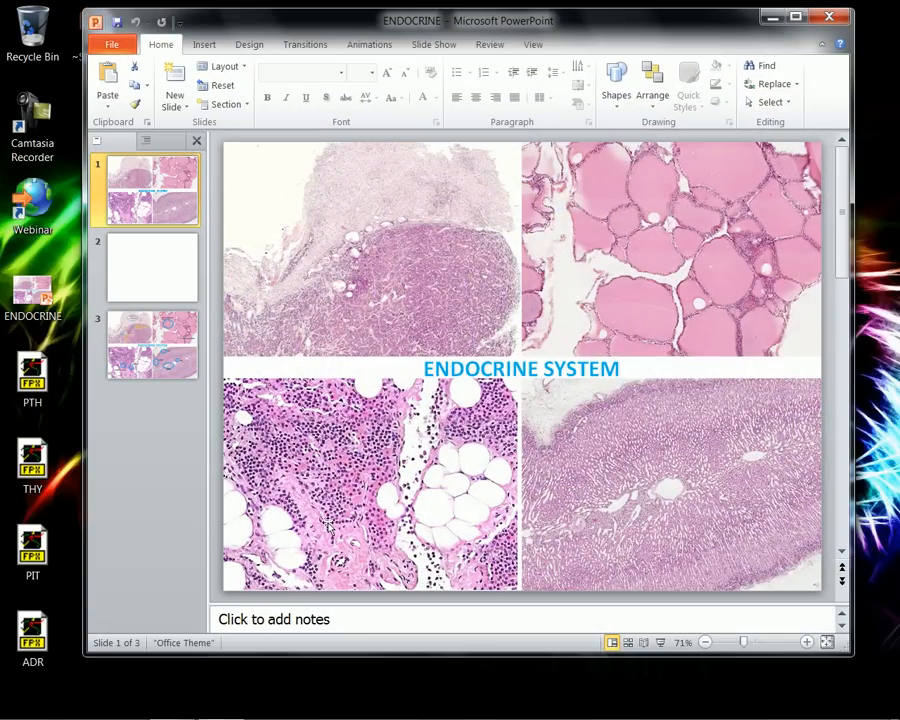
click(152, 344)
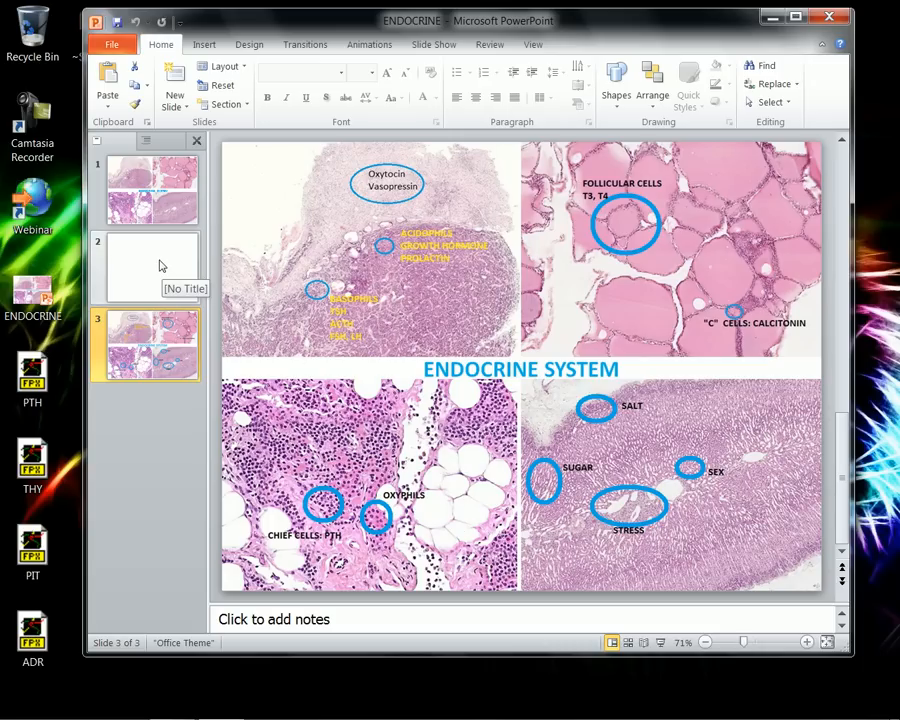
click(144, 264)
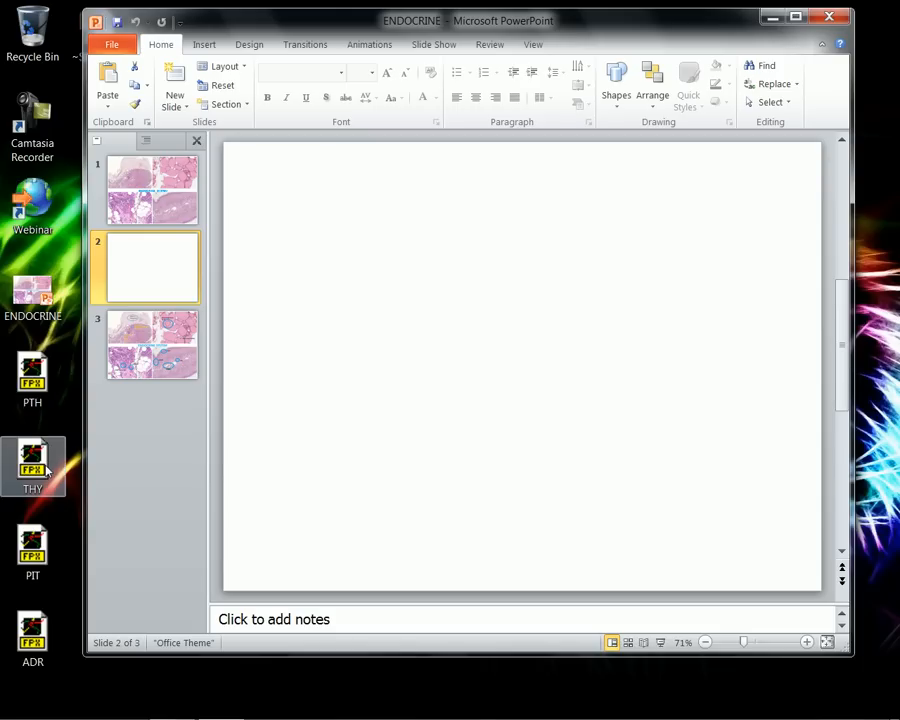
mouse_move(62, 516)
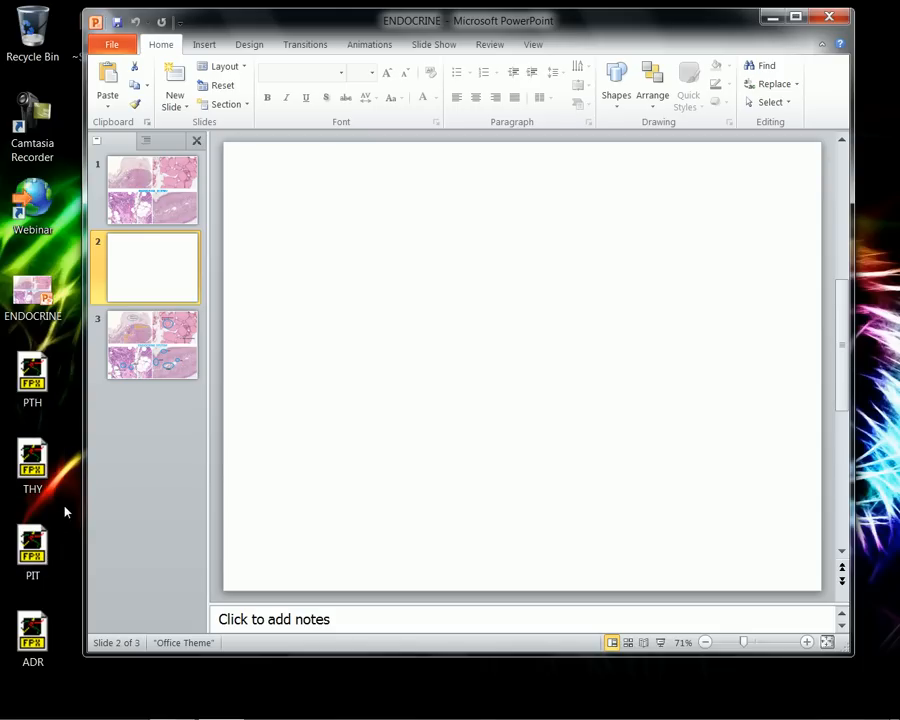
Step: Bring the PIT, THY and PTH .fpx files from the desktop onto slide 2 as objects
click(32, 464)
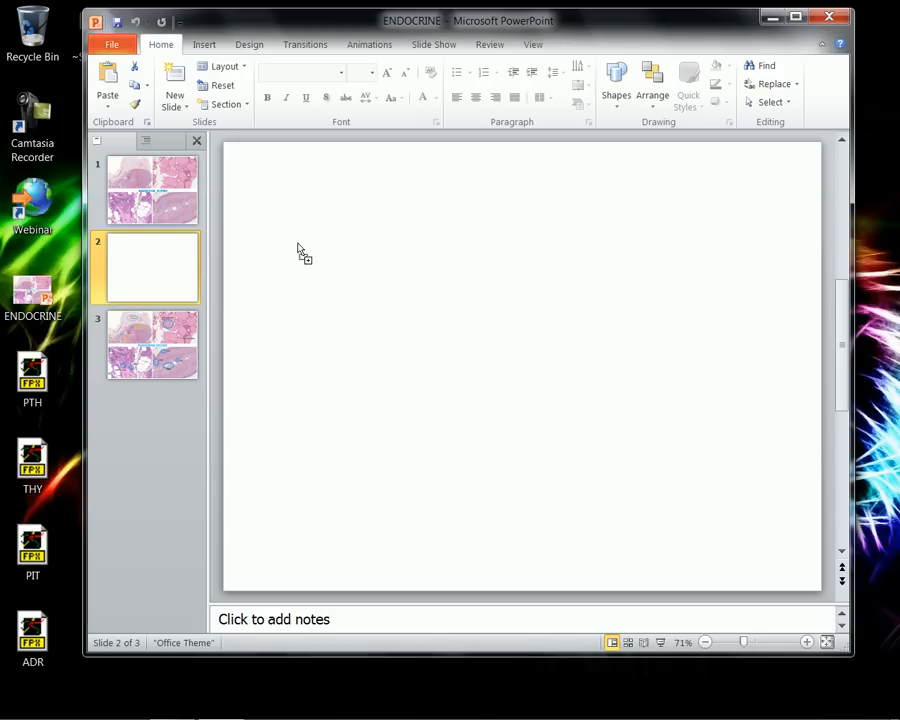
mouse_move(324, 236)
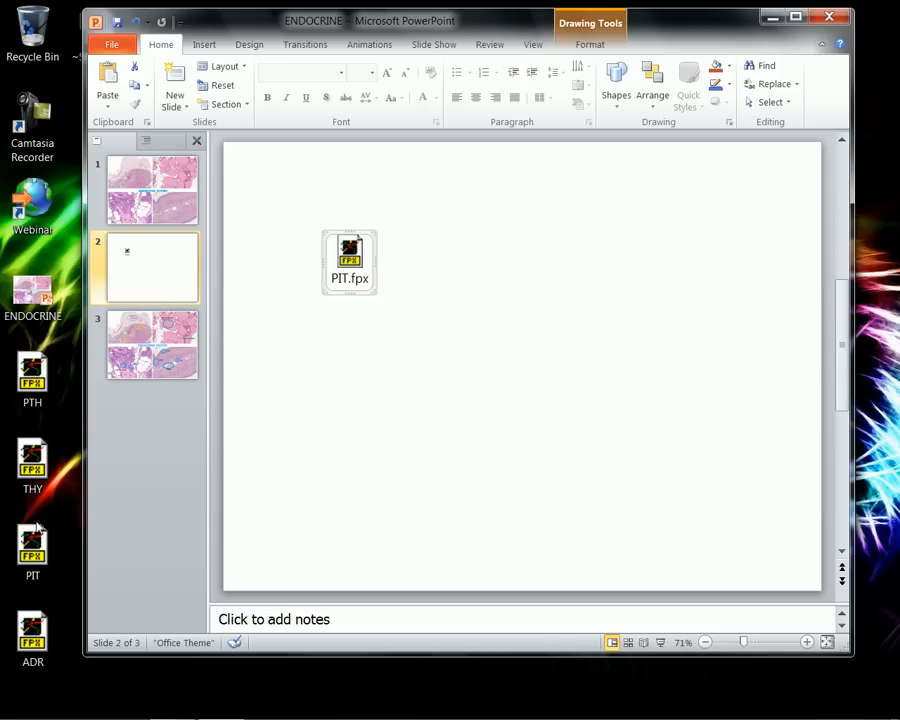
click(32, 464)
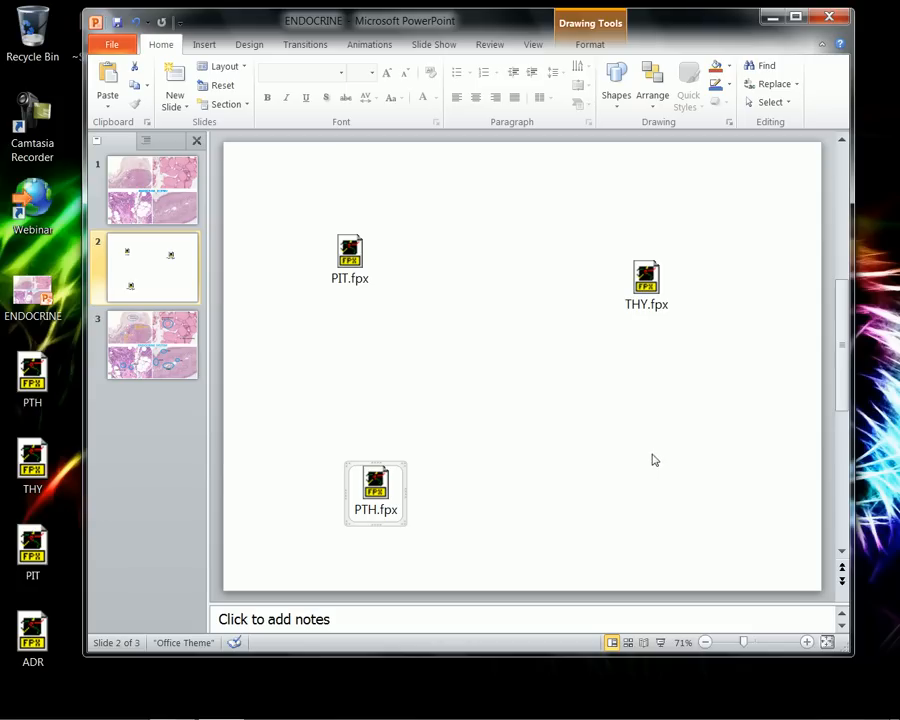
mouse_move(636, 468)
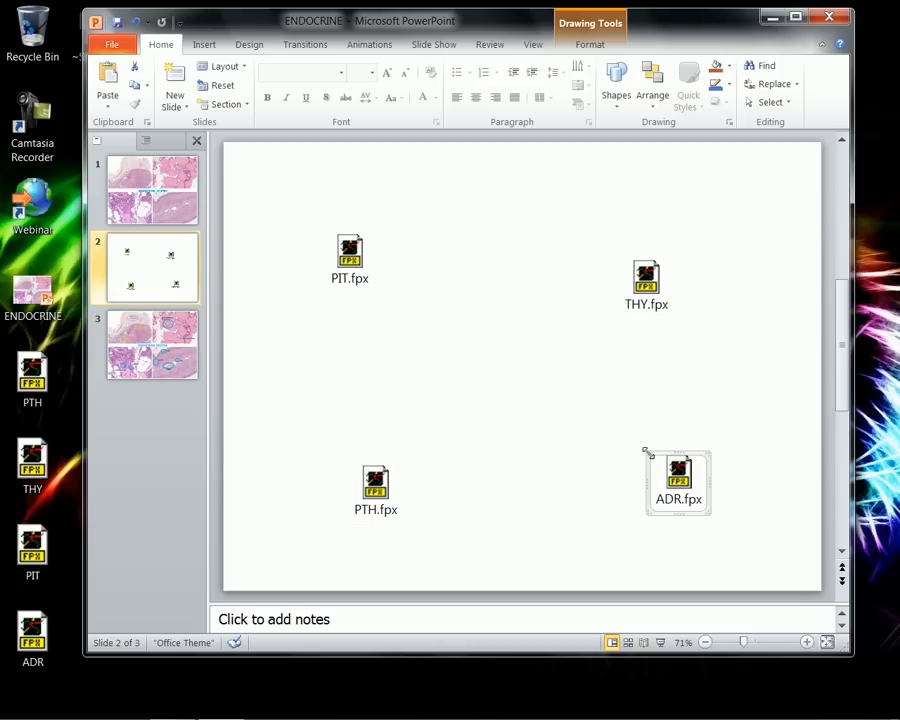
Step: Enlarge the ADR.fpx and PTH.fpx objects on slide 2, then go back to the title slide
double_click(678, 470)
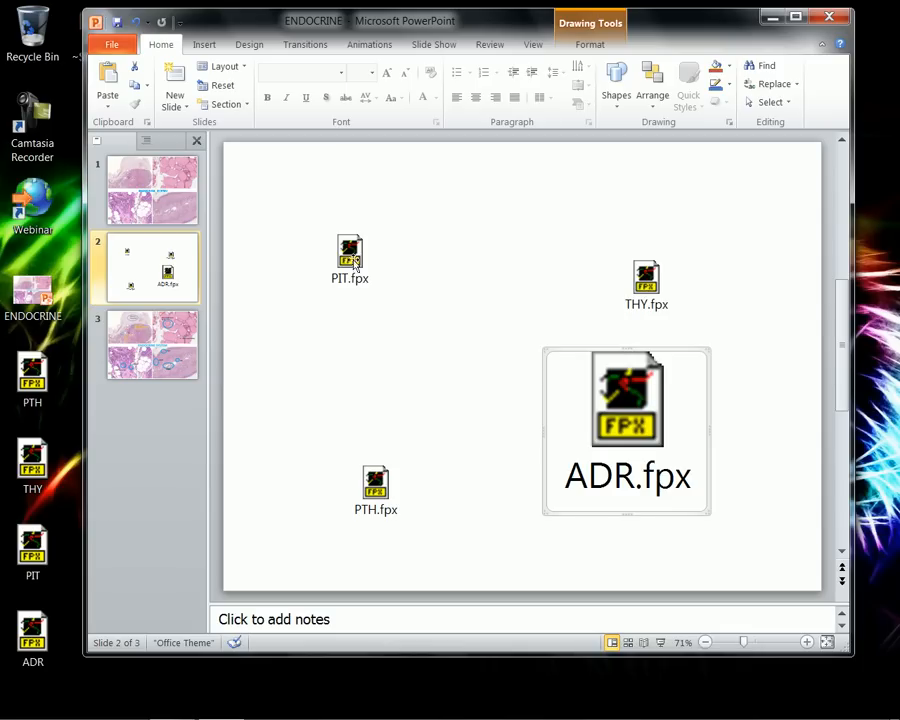
click(524, 302)
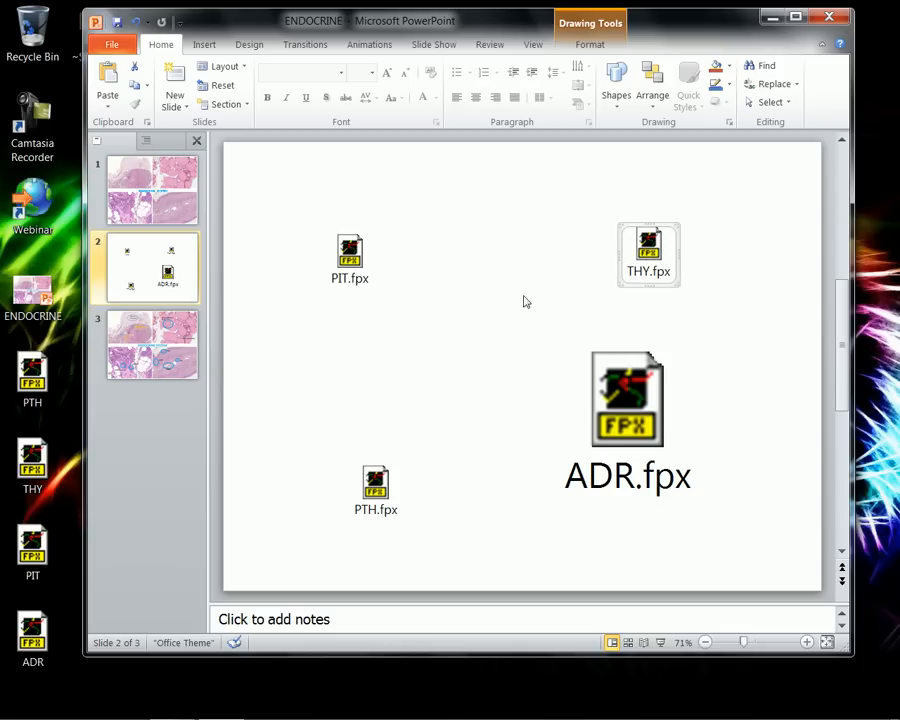
click(376, 482)
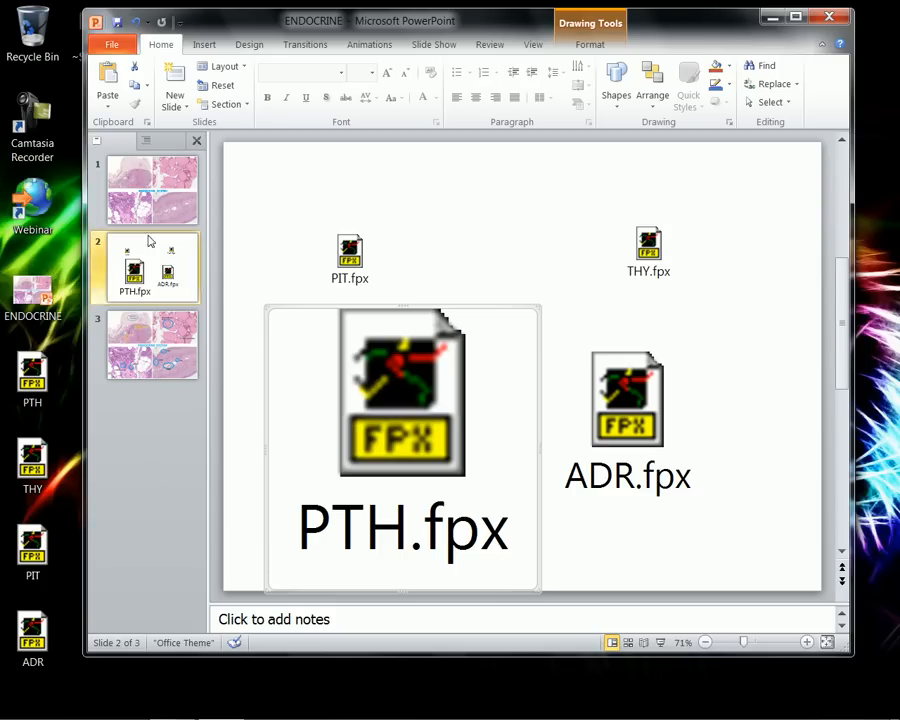
click(152, 190)
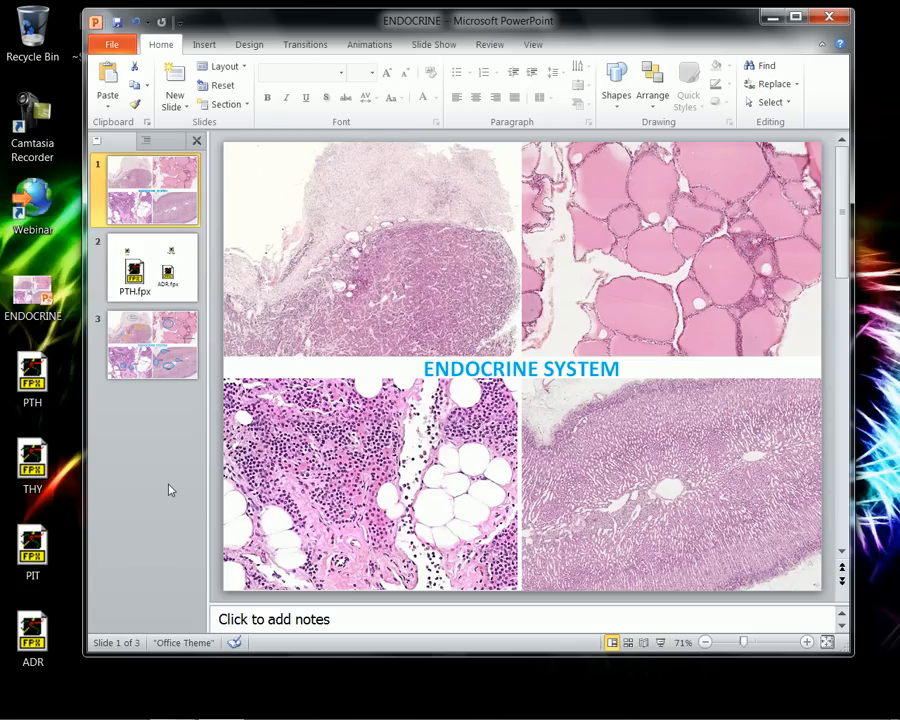
mouse_move(524, 252)
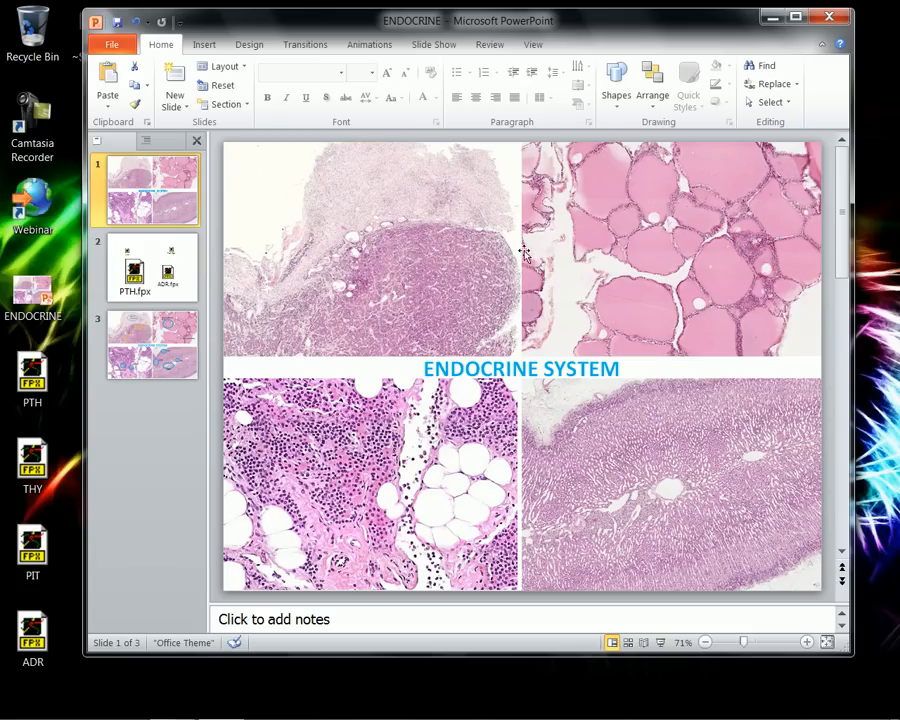
mouse_move(664, 250)
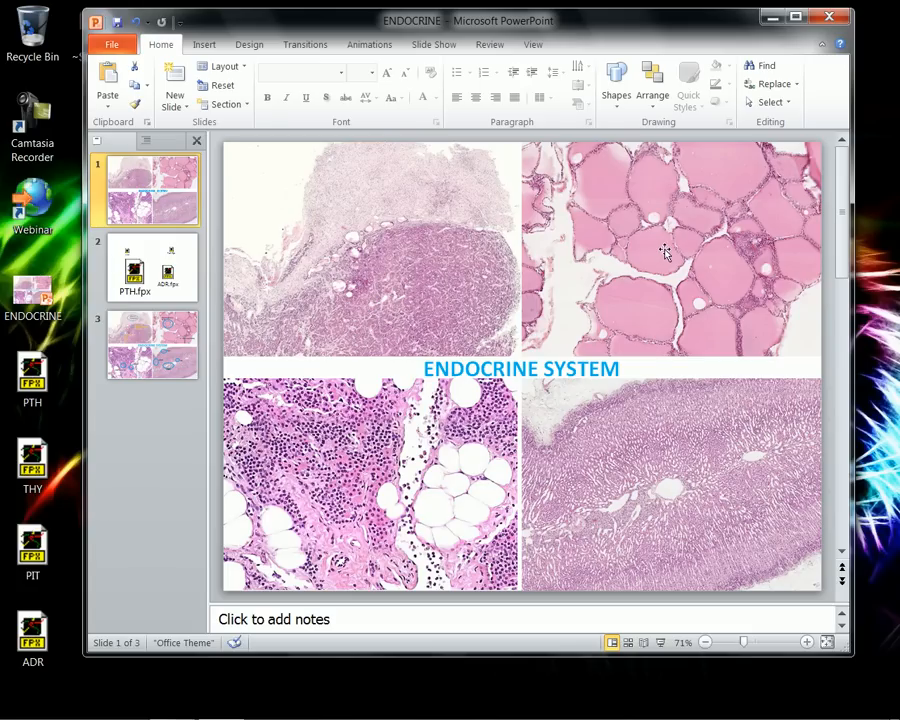
mouse_move(460, 400)
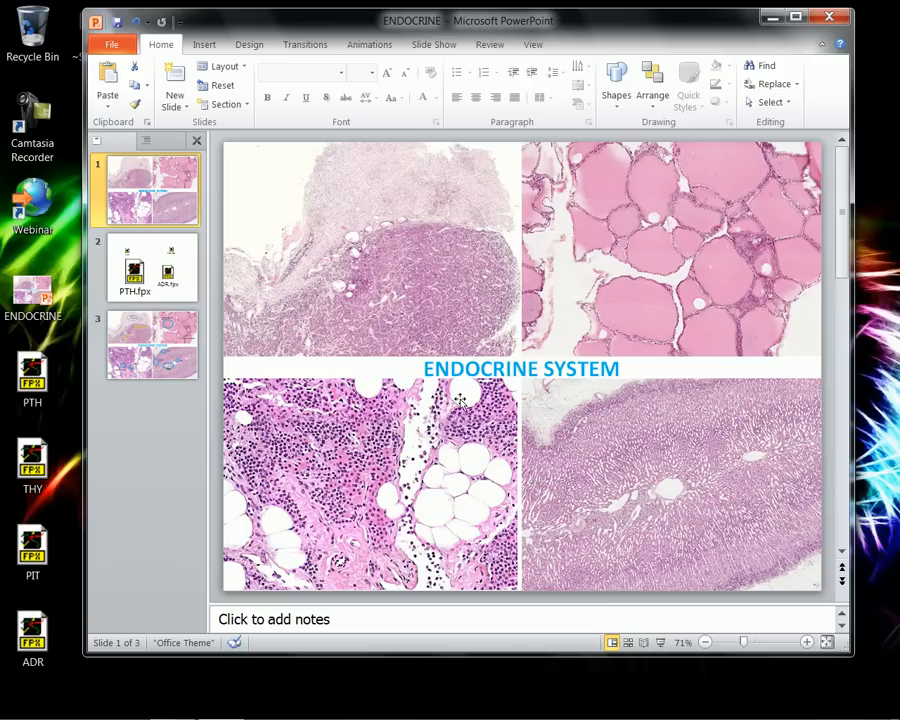
mouse_move(336, 500)
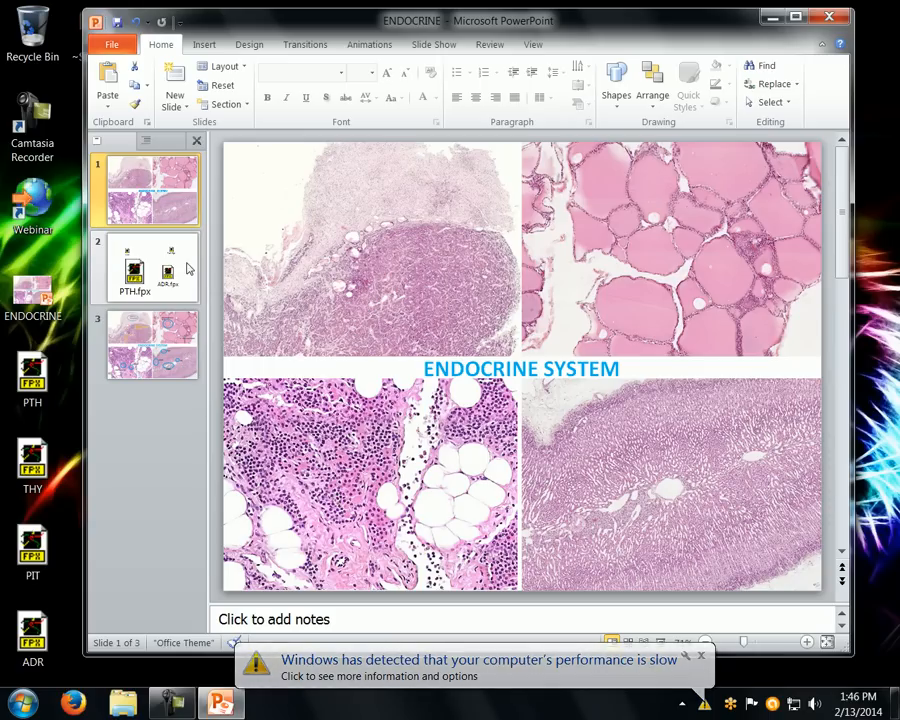
Step: Activate an embedded .fpx object on slide 2 so LivePix launches with its small-fonts notice
click(152, 268)
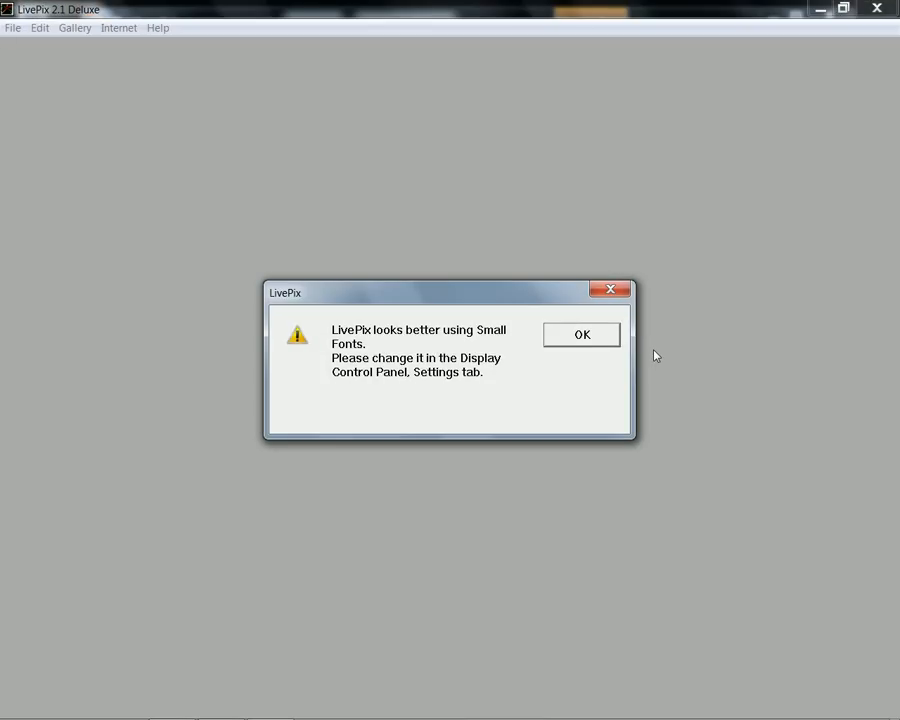
Step: Dismiss the small-fonts notice and zoom in on the upper part of the PIT tissue section
click(582, 334)
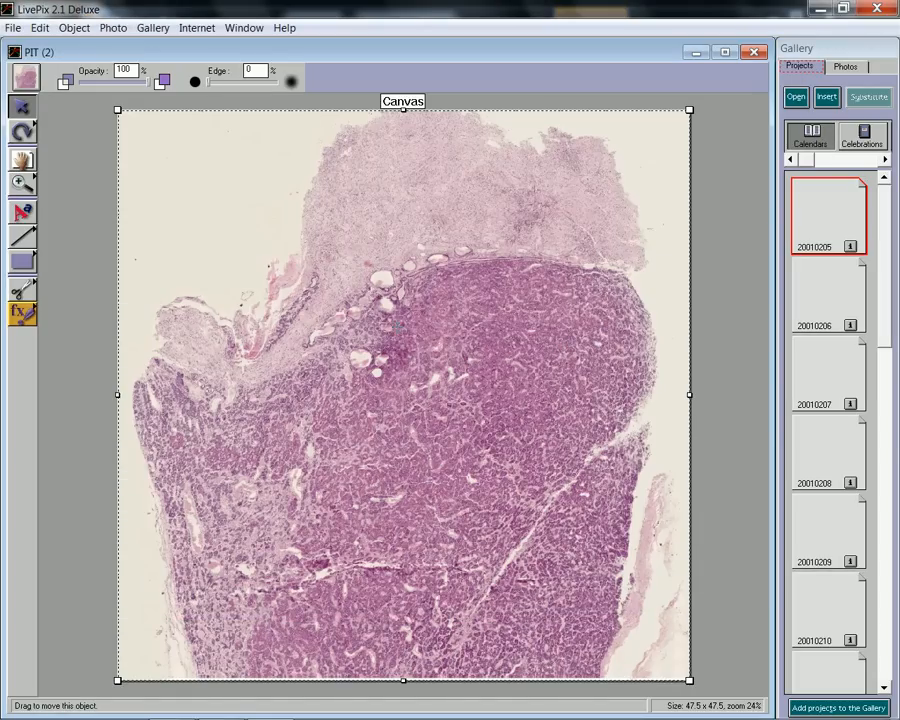
click(22, 184)
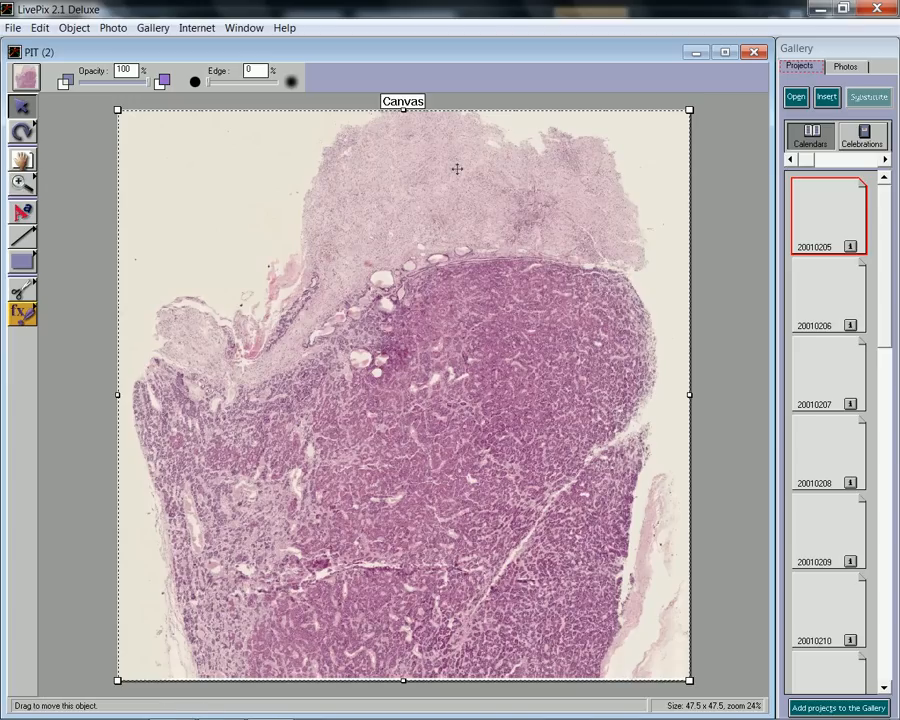
click(22, 184)
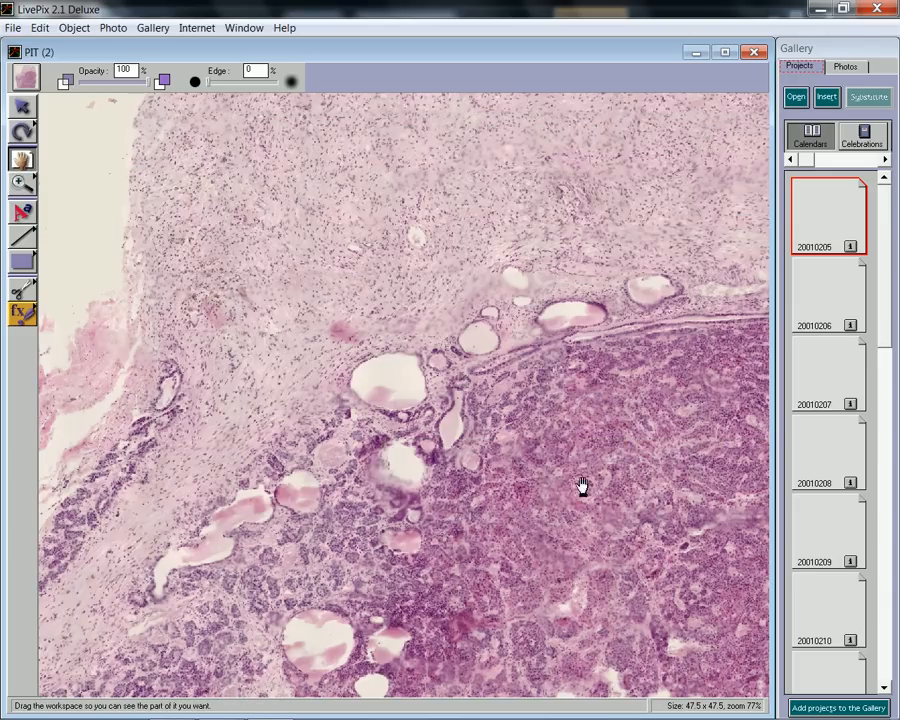
Step: Pan down to the dense PIT gland tissue and zoom in until cells become visible
drag(584, 486, 76, 306)
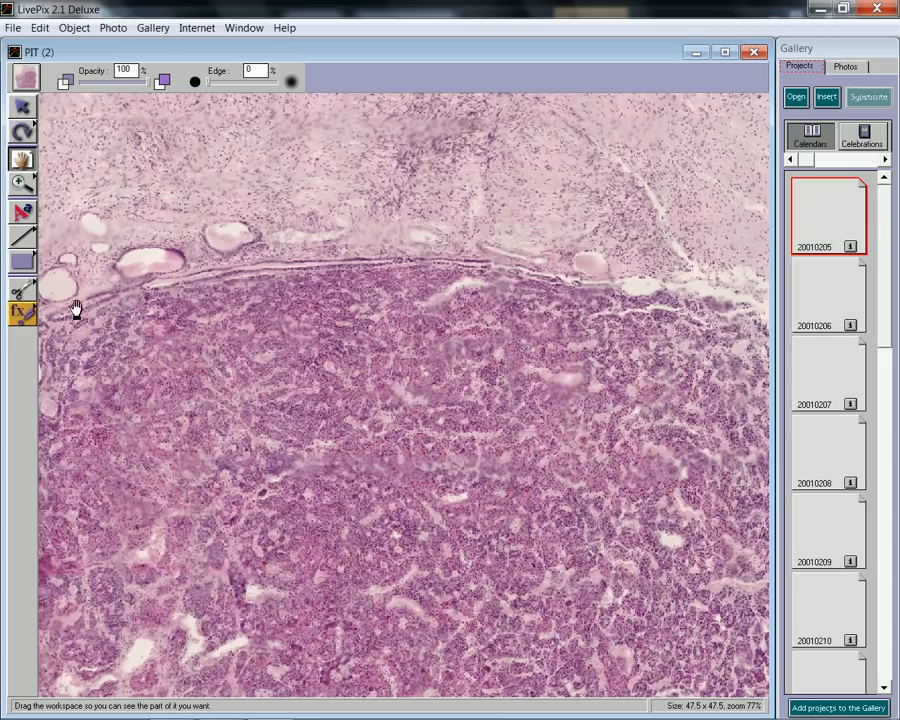
click(24, 184)
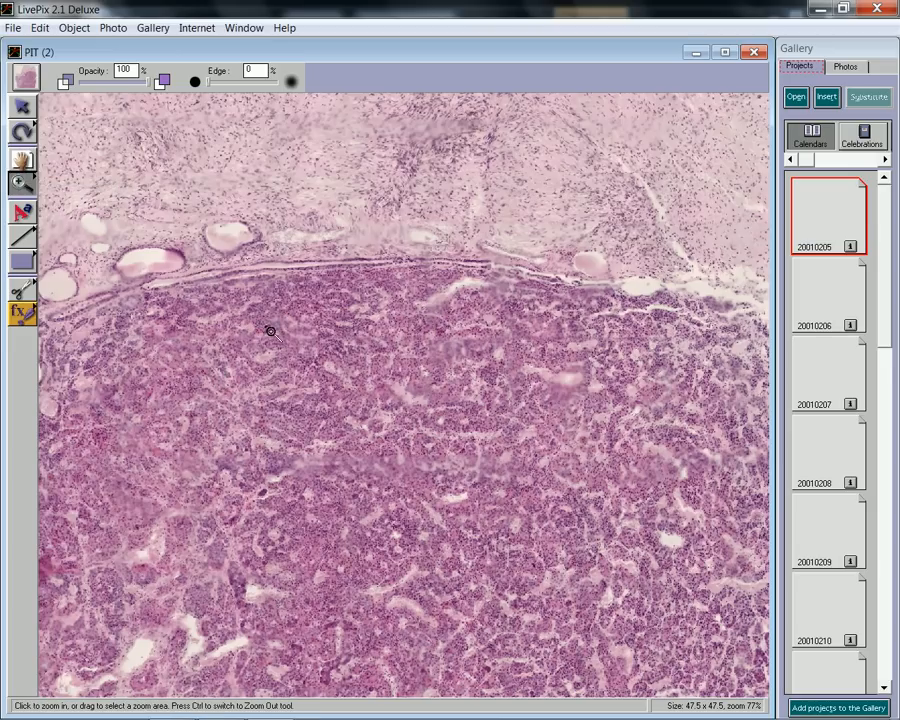
click(270, 332)
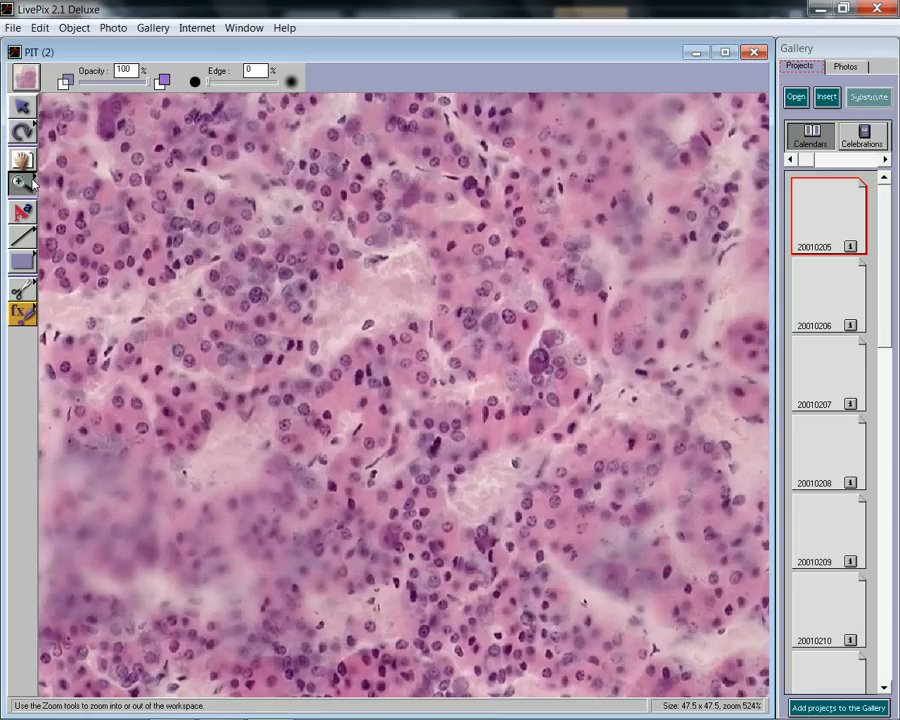
Step: Magnify further to individual cell nuclei, then leave LivePix back to slide 2
click(22, 182)
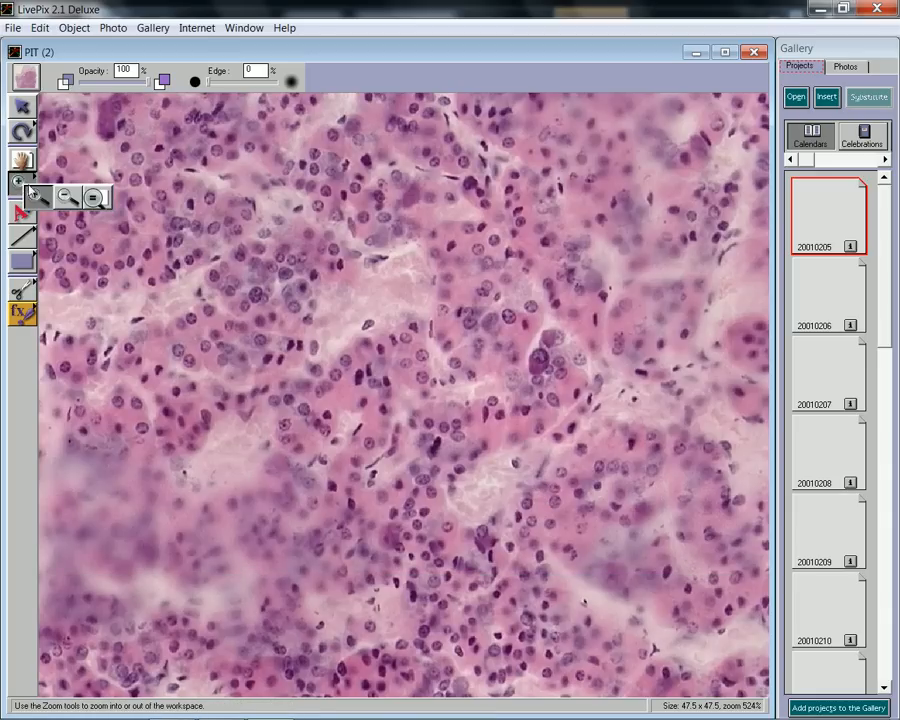
click(22, 184)
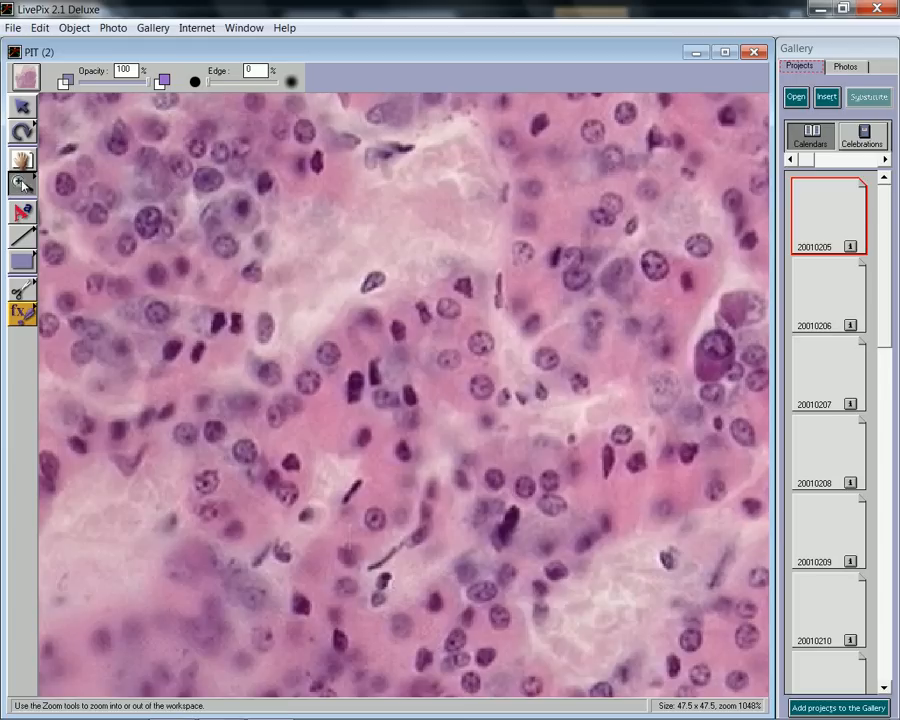
click(22, 184)
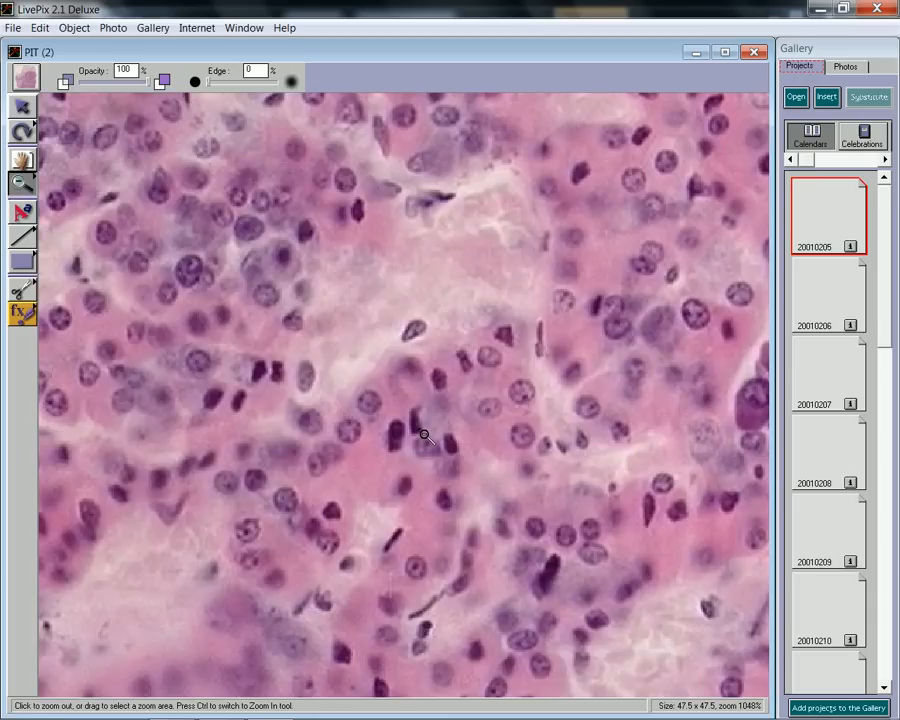
click(424, 436)
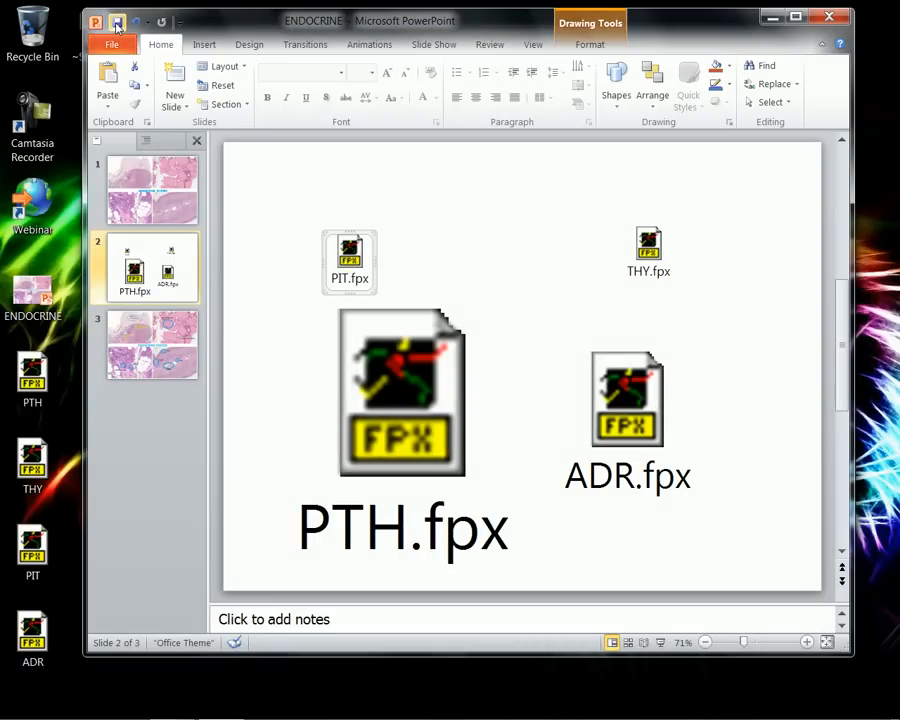
click(116, 20)
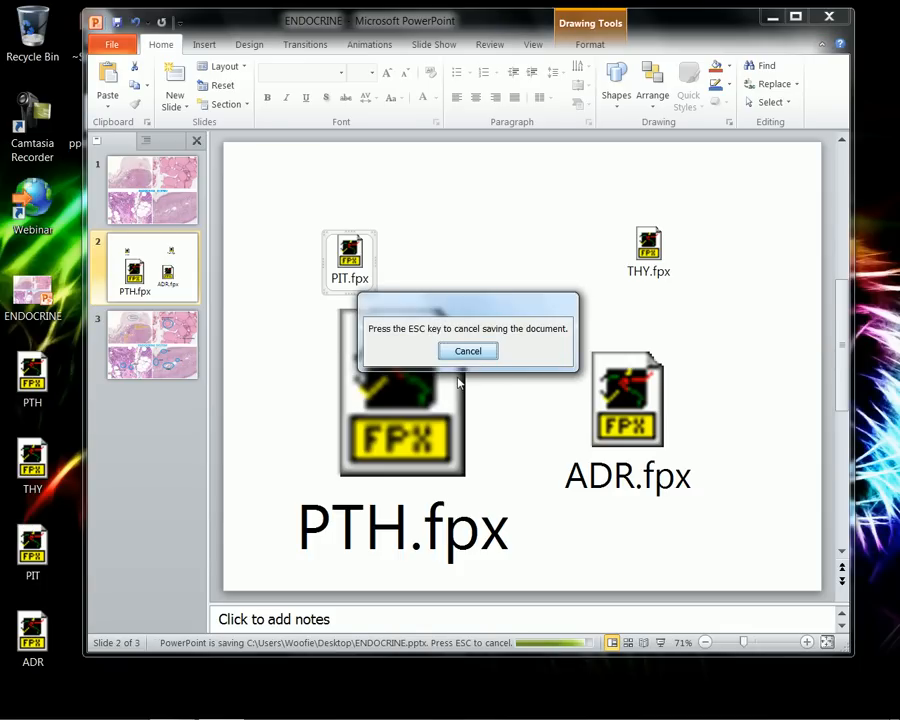
mouse_move(552, 476)
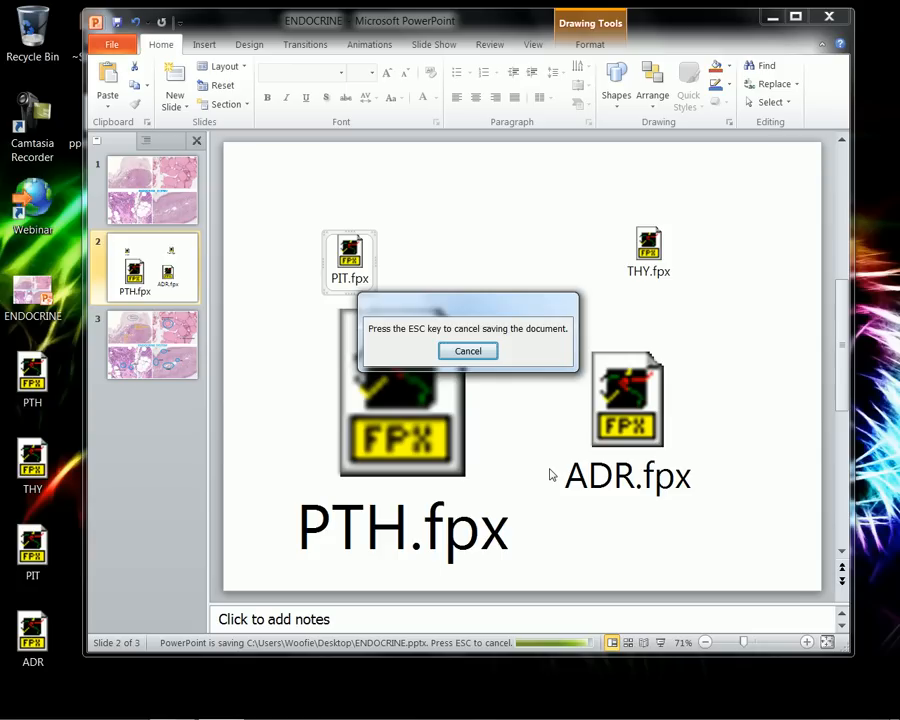
mouse_move(532, 472)
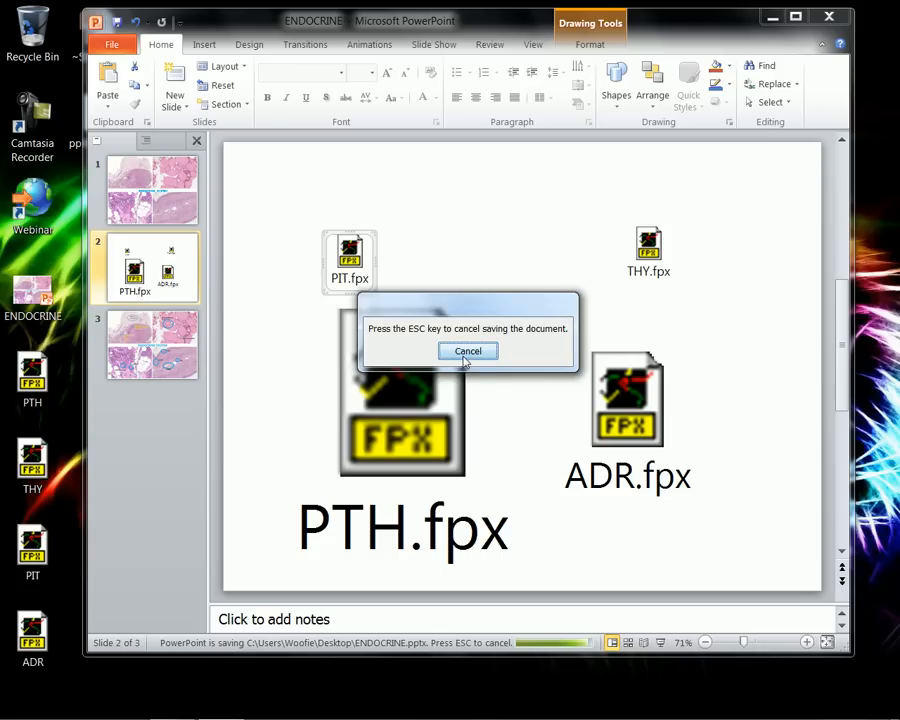
click(466, 352)
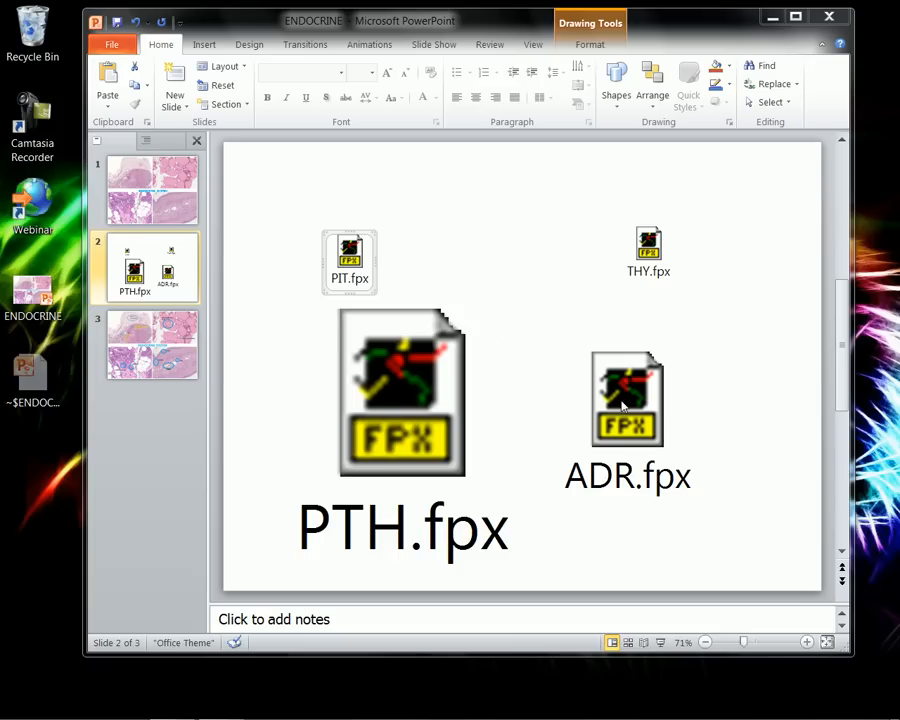
Step: Open the ADR.fpx object in LivePix and dismiss the small-fonts warning
double_click(628, 400)
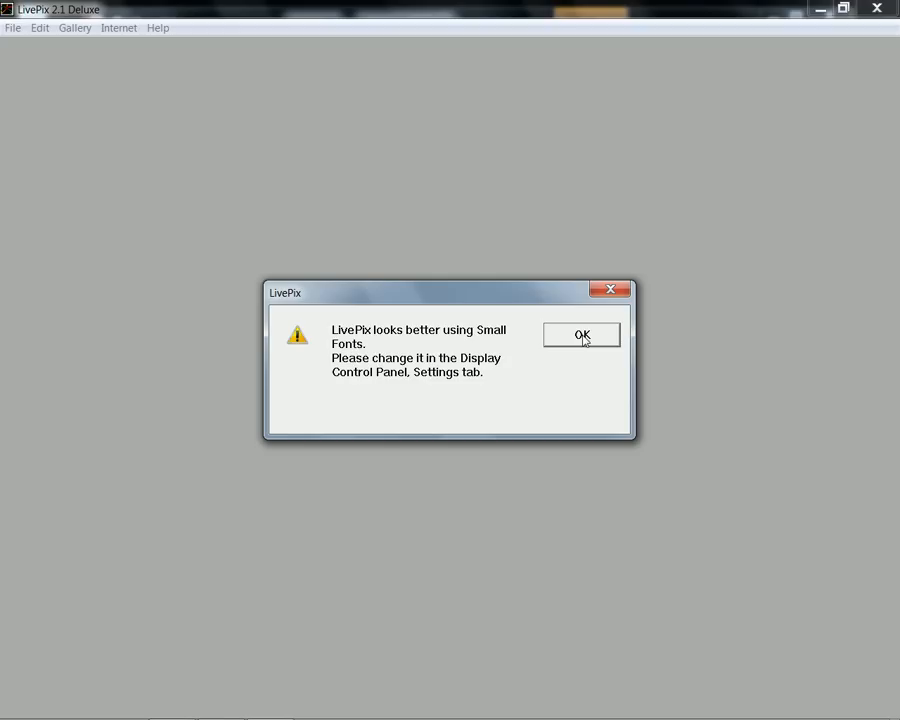
click(582, 334)
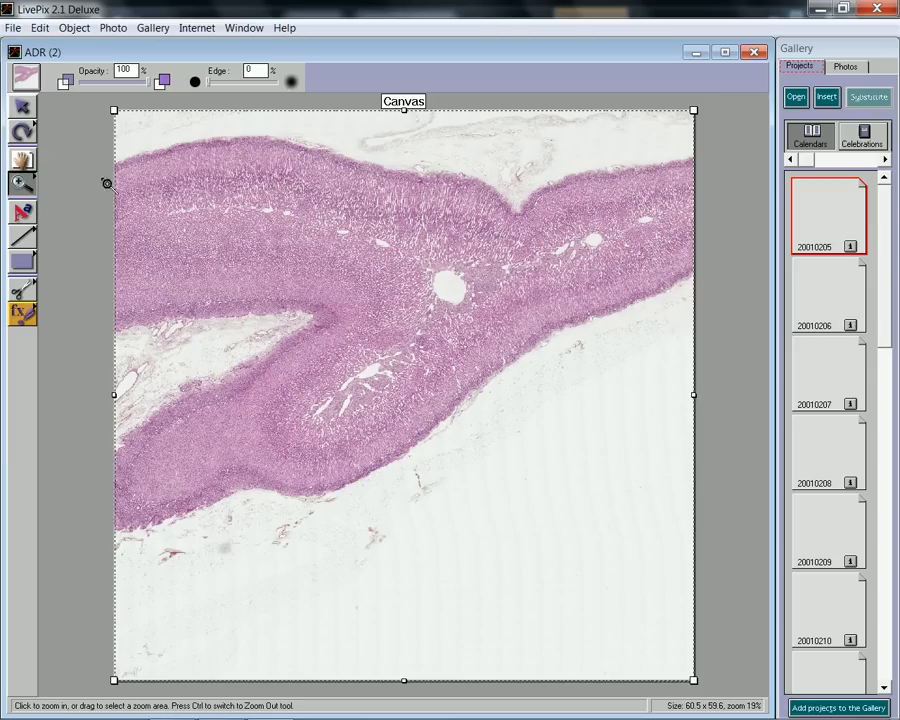
mouse_move(126, 148)
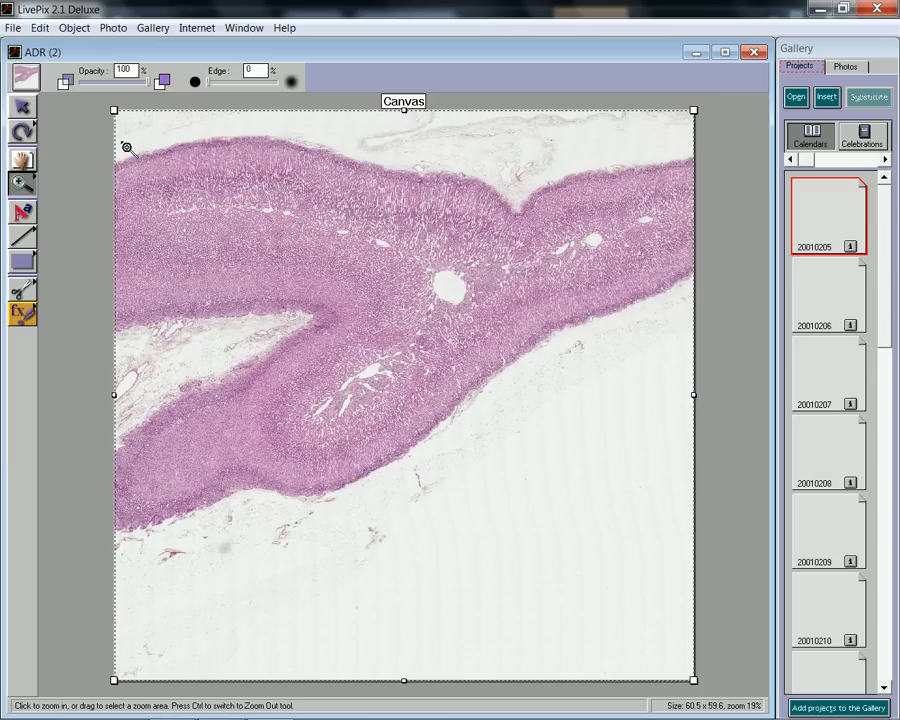
Step: Zoom into the ADR tissue's upper edge, pan across it, and adjust magnification to show cells beneath the surface
click(126, 148)
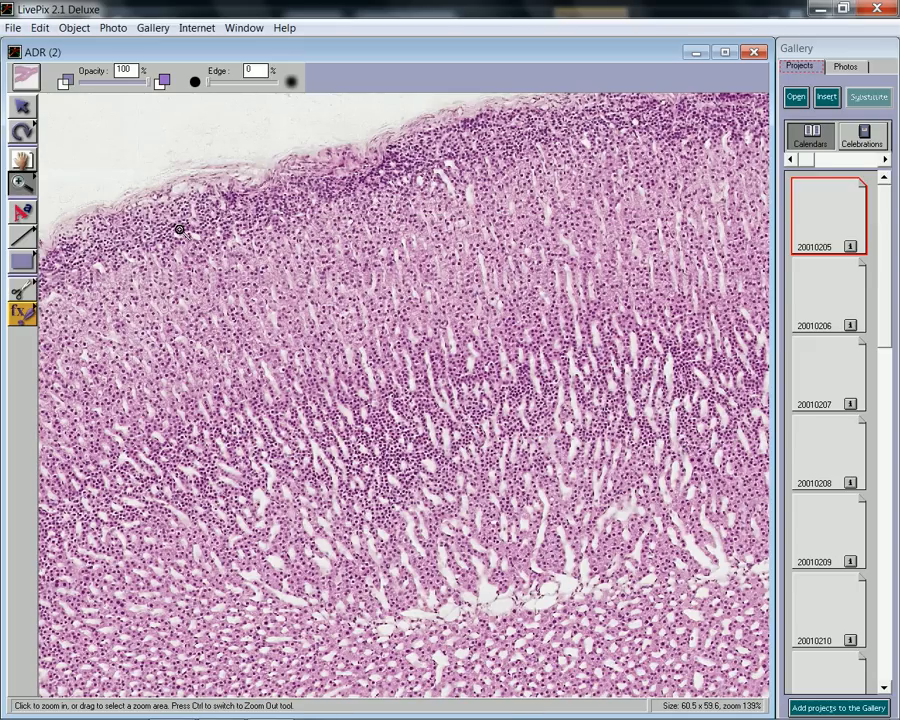
mouse_move(160, 258)
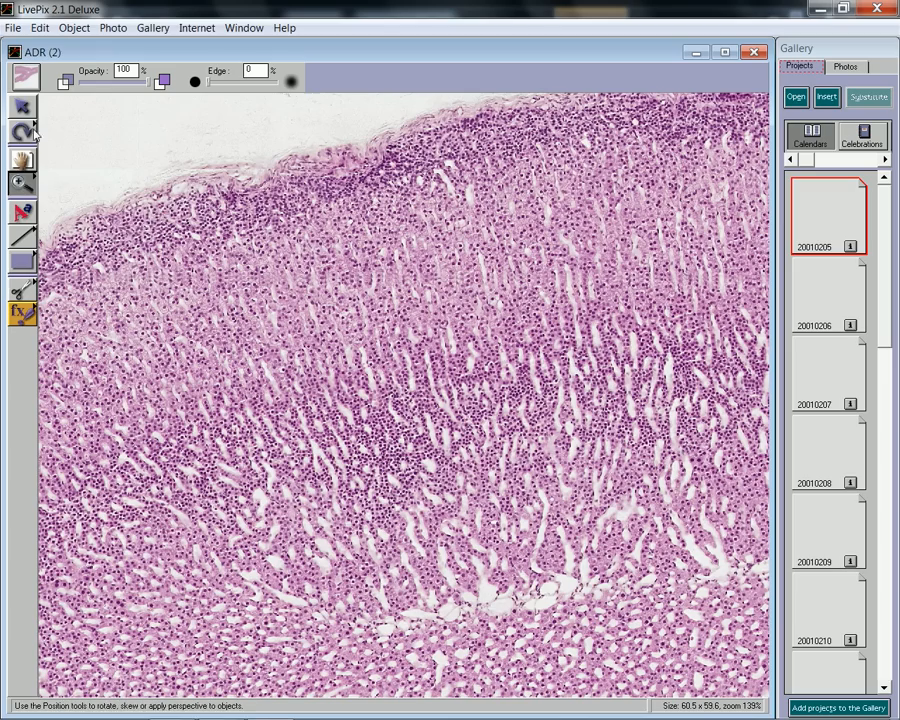
click(22, 158)
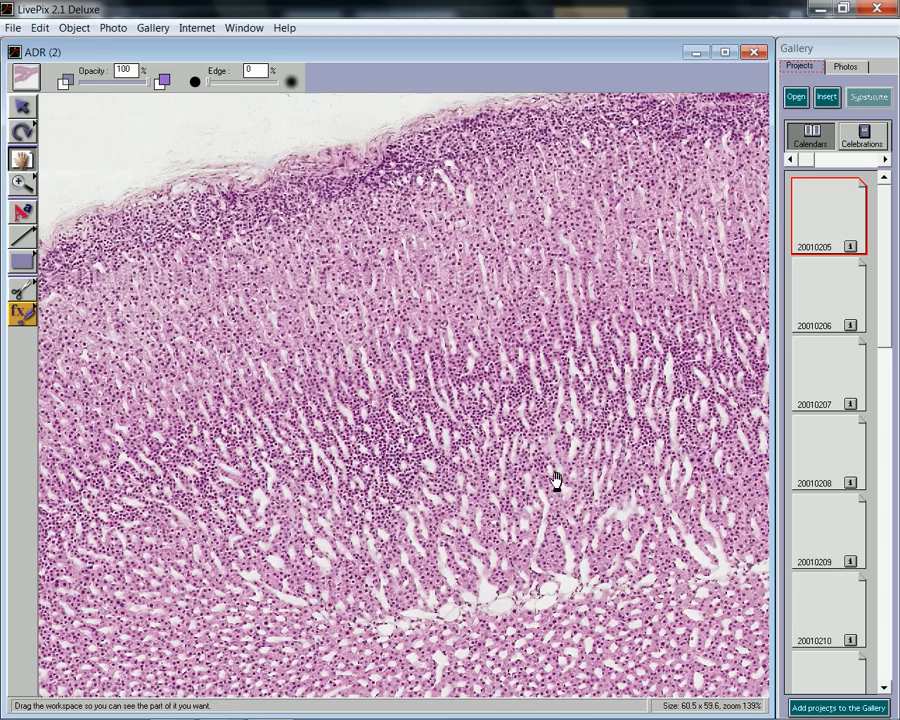
drag(556, 480, 248, 528)
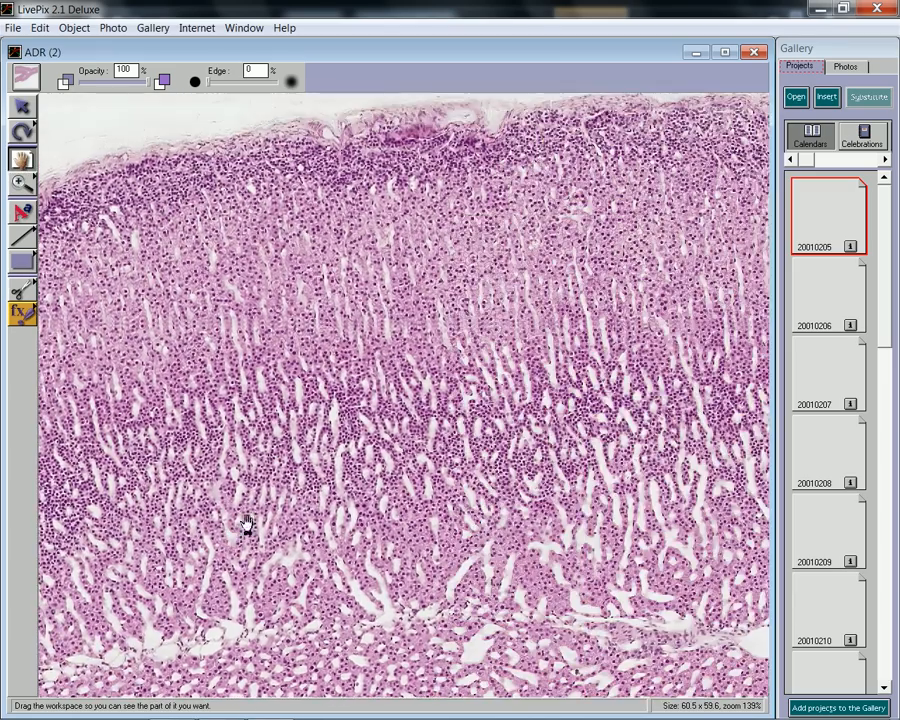
drag(248, 524, 458, 304)
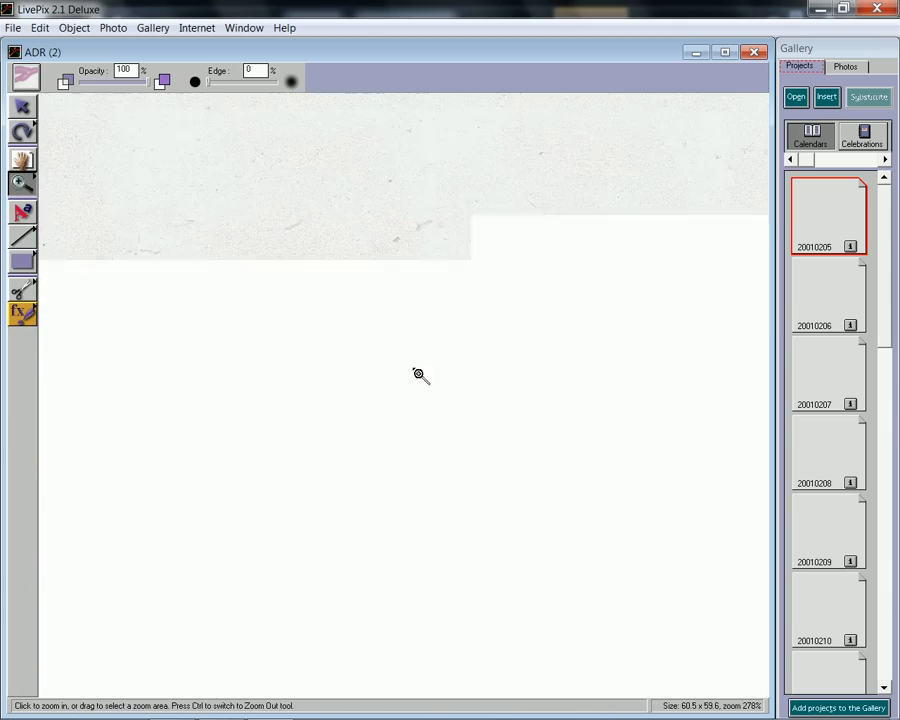
click(418, 376)
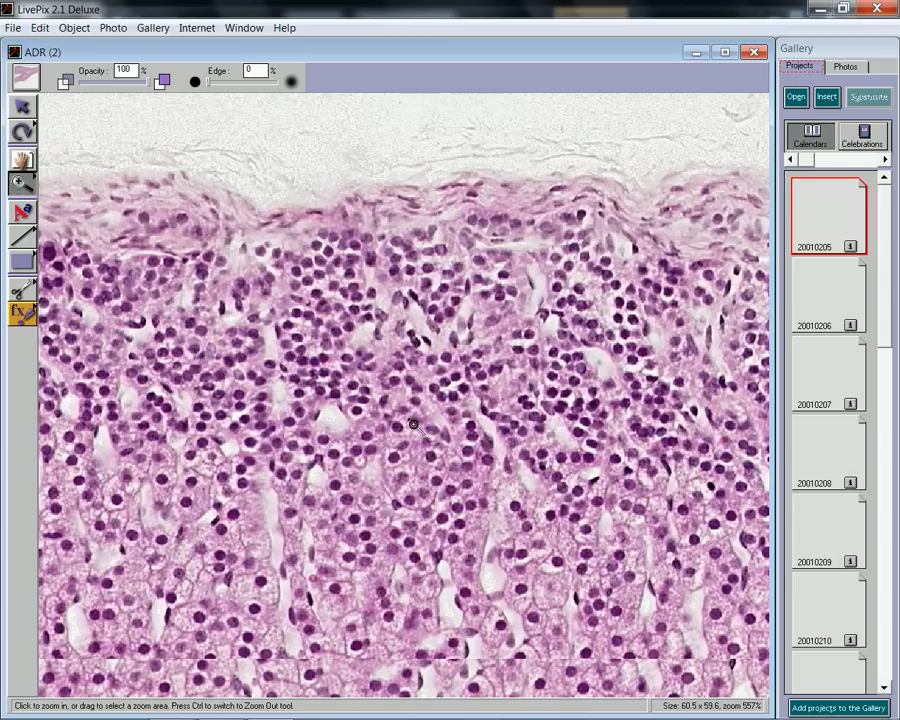